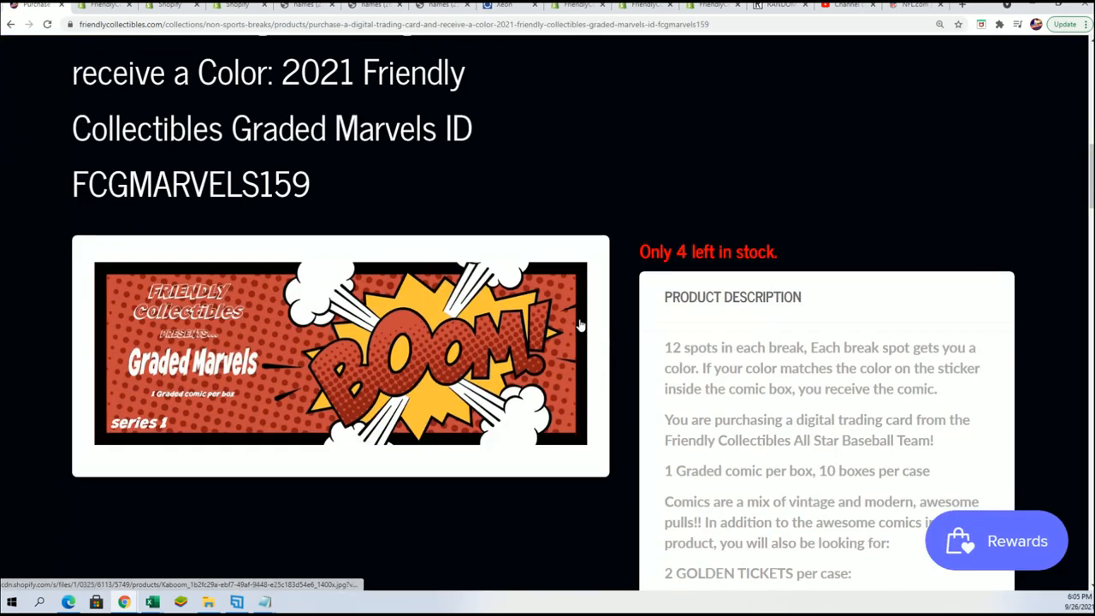
Confirm FCGMARVELS159 shows 4 left in stock and bring the filler names notes forward
scroll(down, 3)
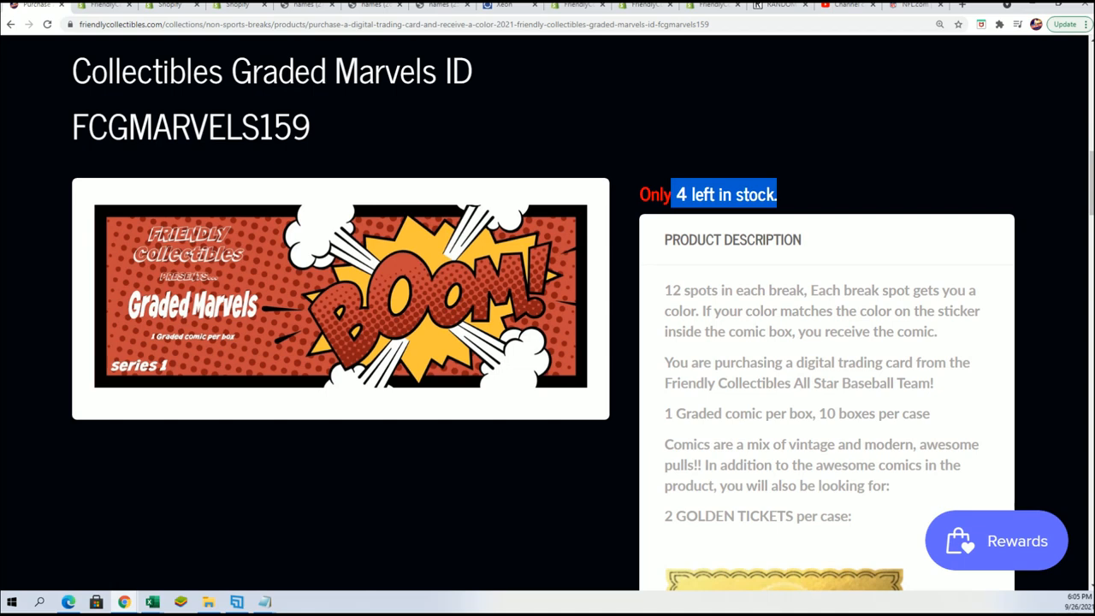
click(236, 602)
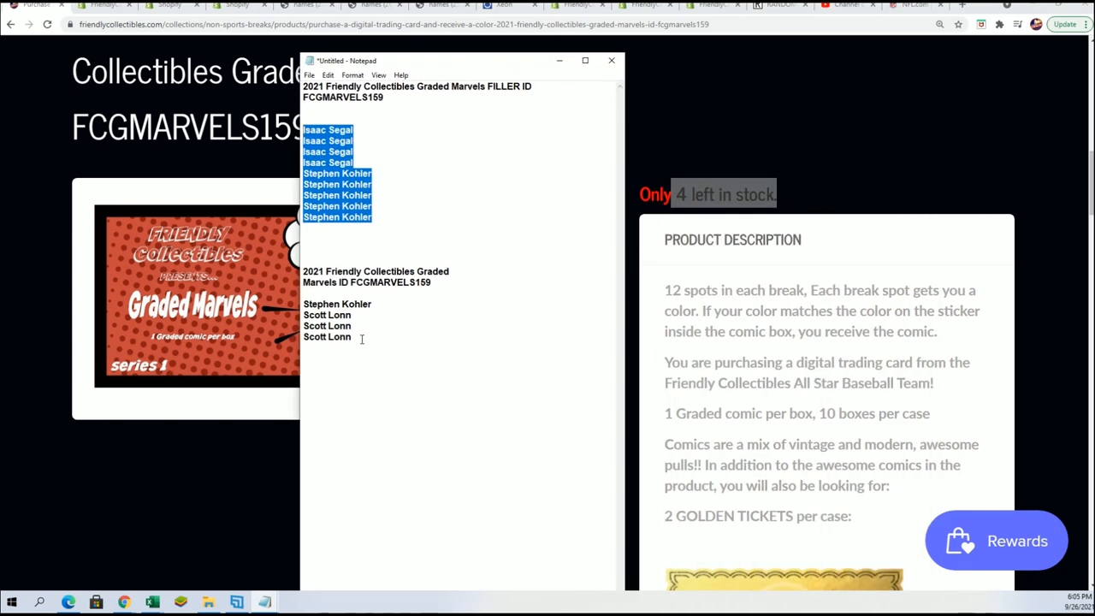
Select the nine filler break names in the notes for copying to the randomizer
click(352, 335)
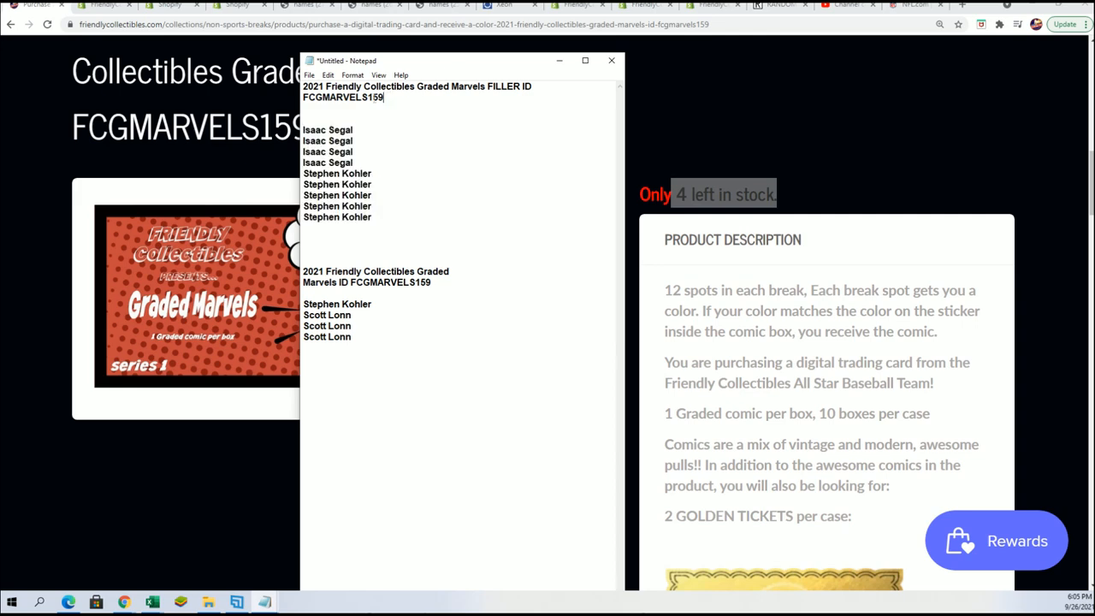
drag(301, 130, 373, 223)
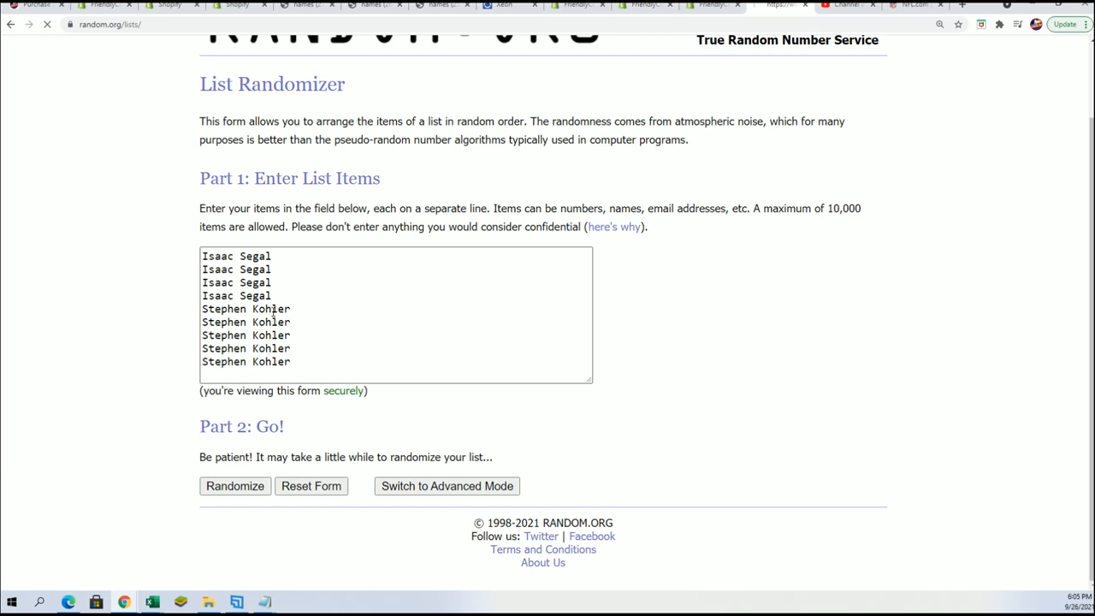
Randomize the nine pasted names and reshuffle the list repeatedly for a fresh order
click(234, 486)
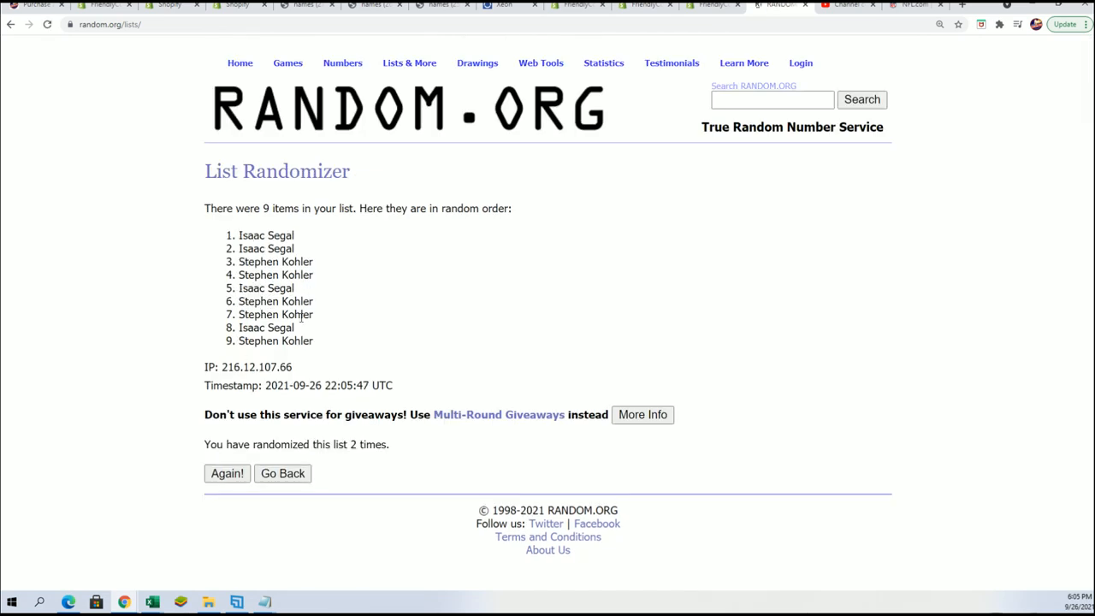
click(226, 472)
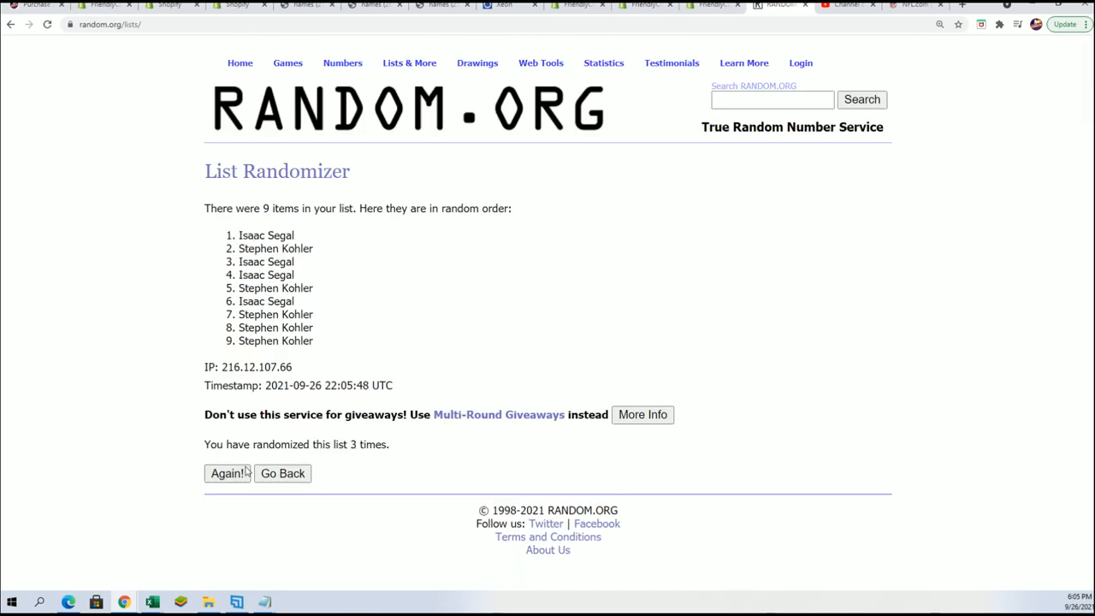
click(226, 473)
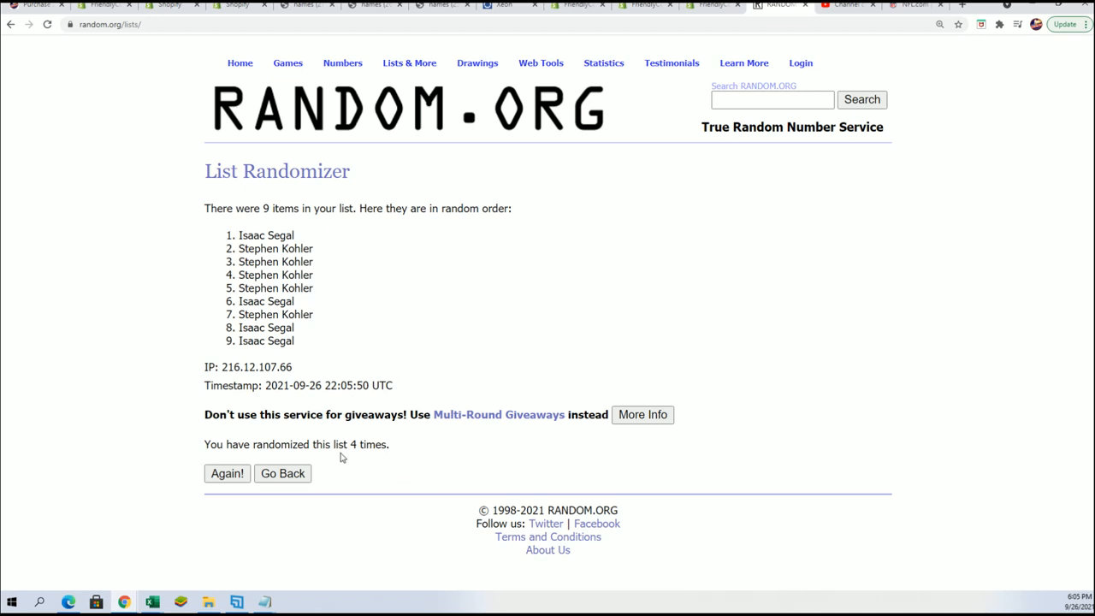
click(226, 473)
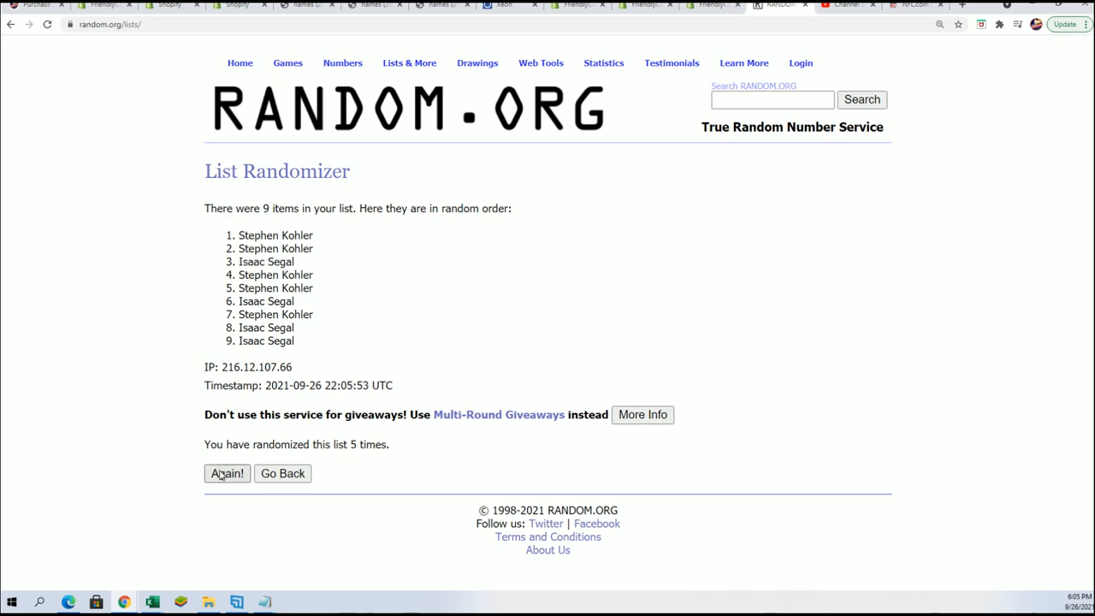
click(226, 472)
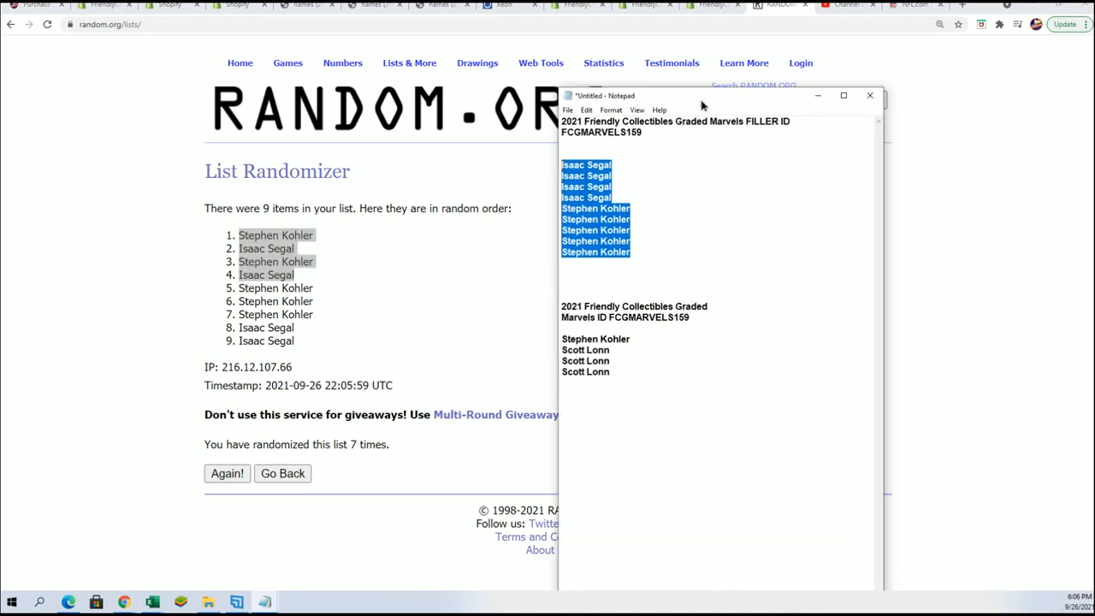
click(647, 339)
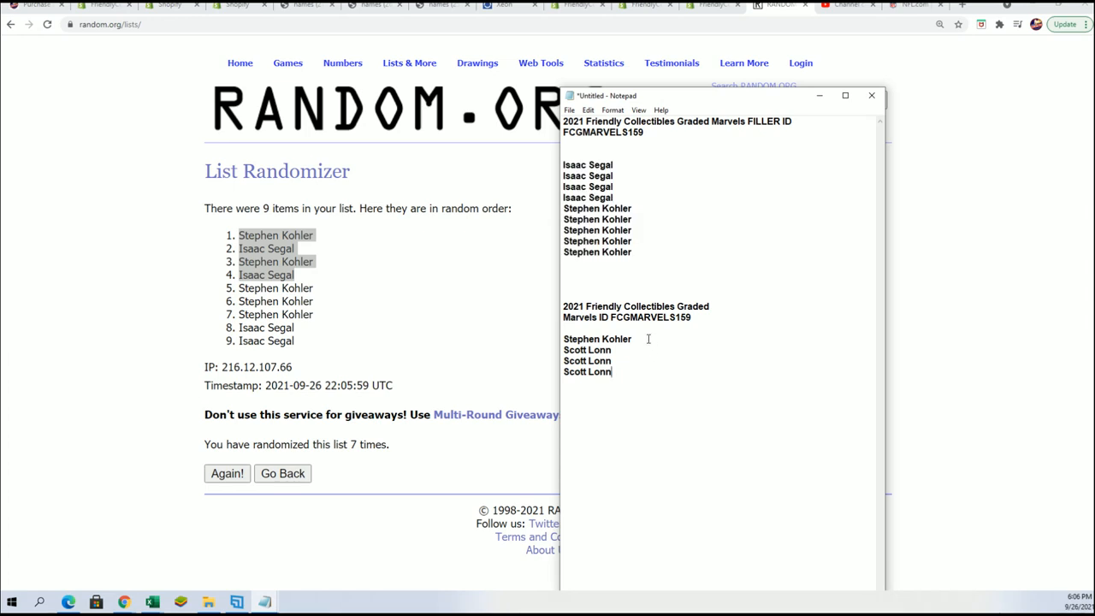
text(Stephen Kohler)
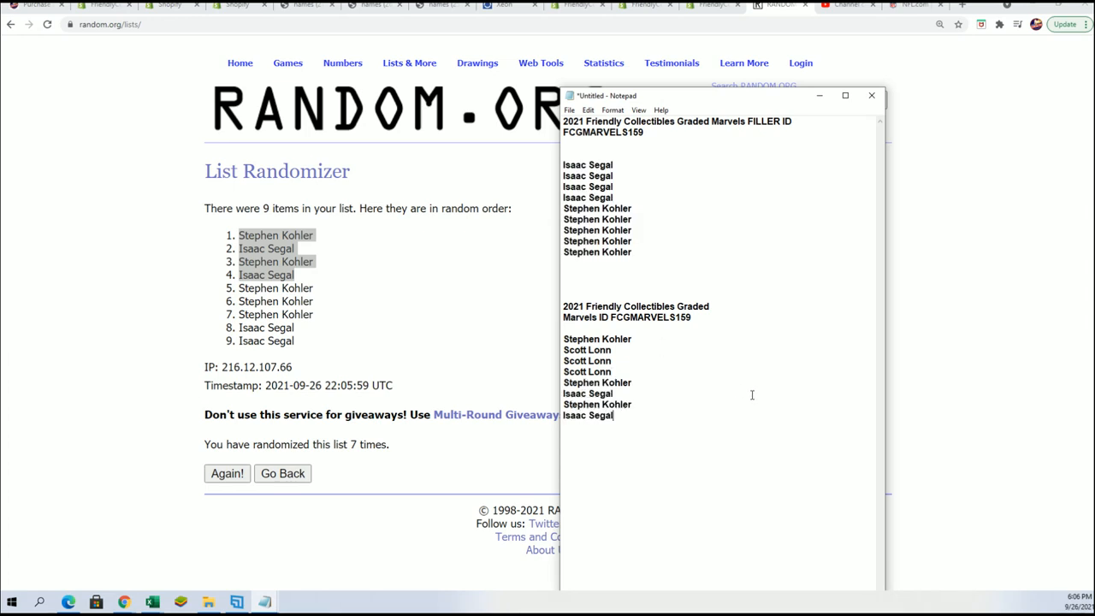
drag(597, 384, 613, 416)
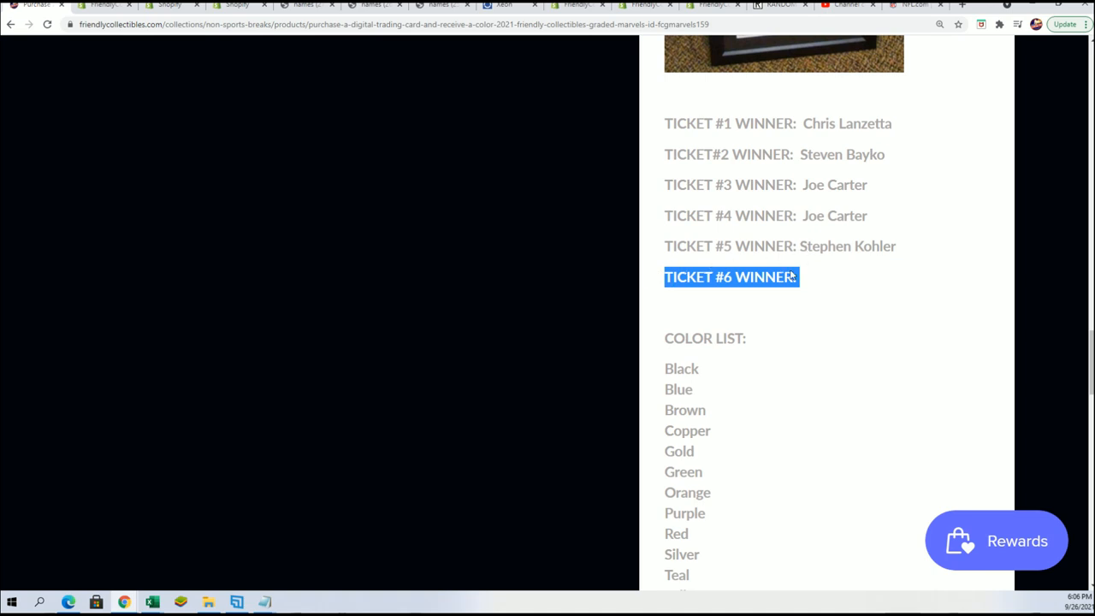
scroll(down, 3)
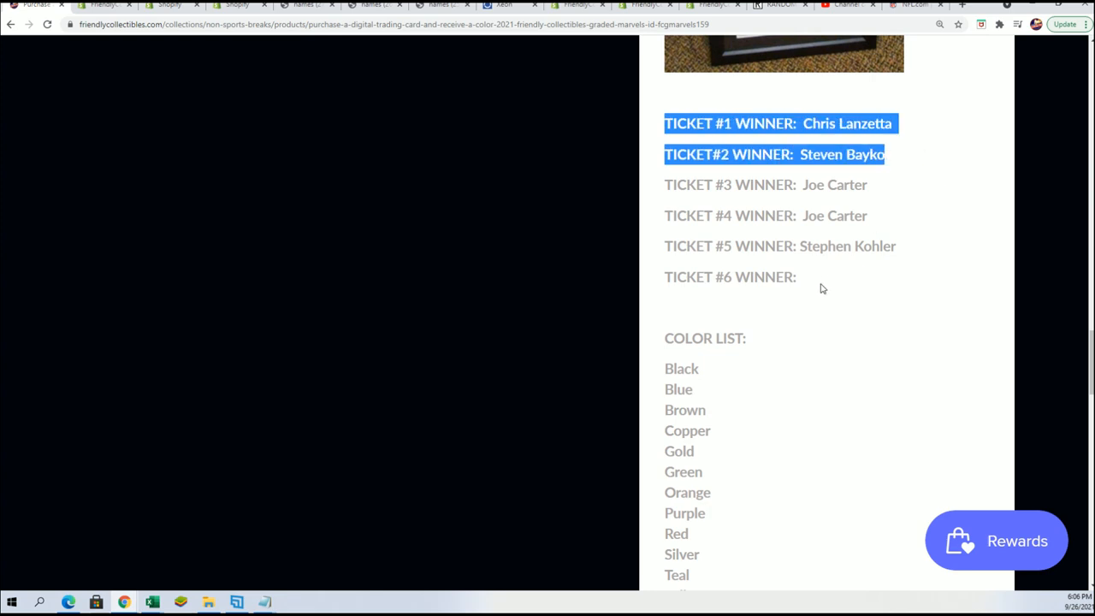
scroll(down, 3)
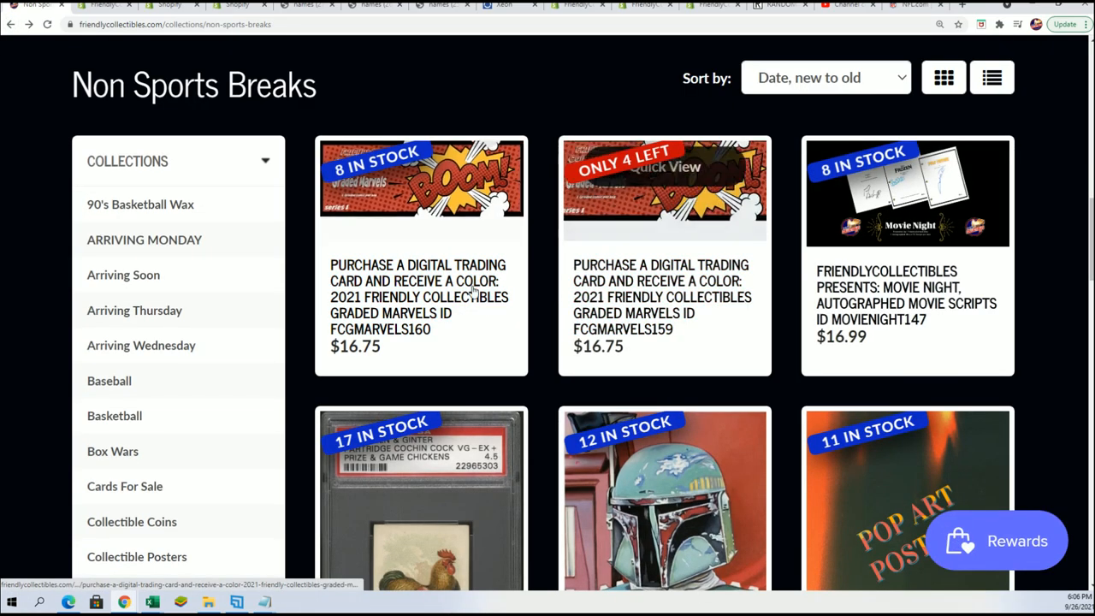
mouse_move(664, 190)
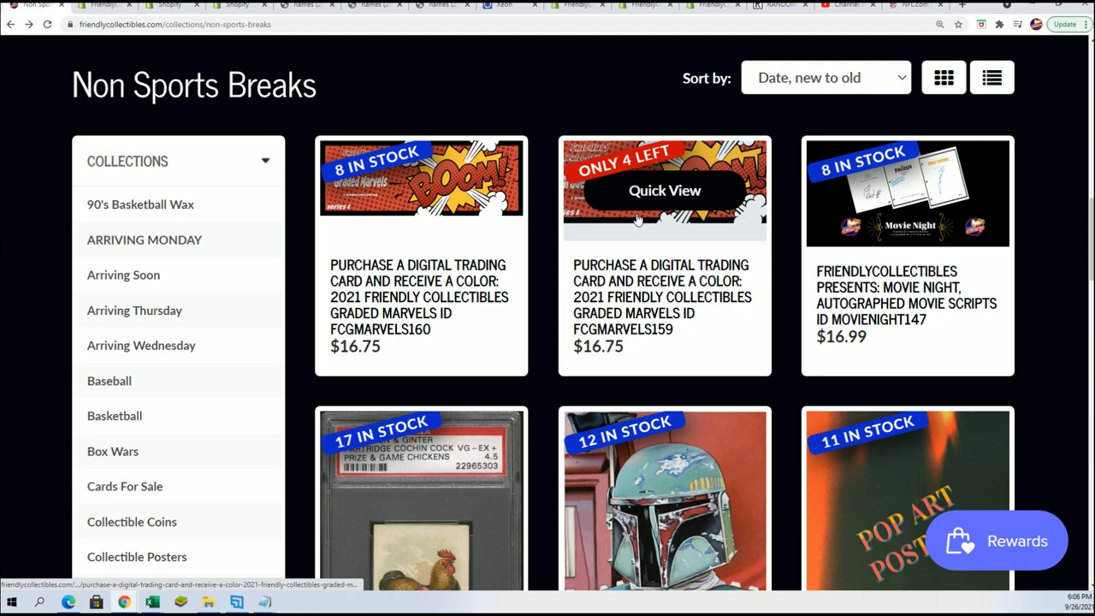
mouse_move(421, 190)
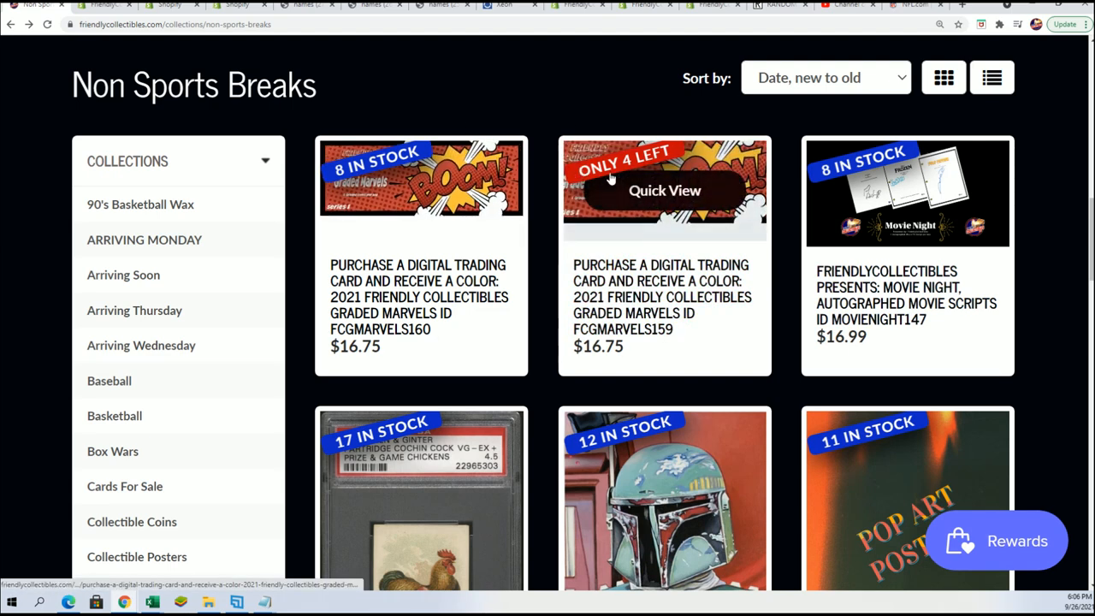
mouse_move(675, 332)
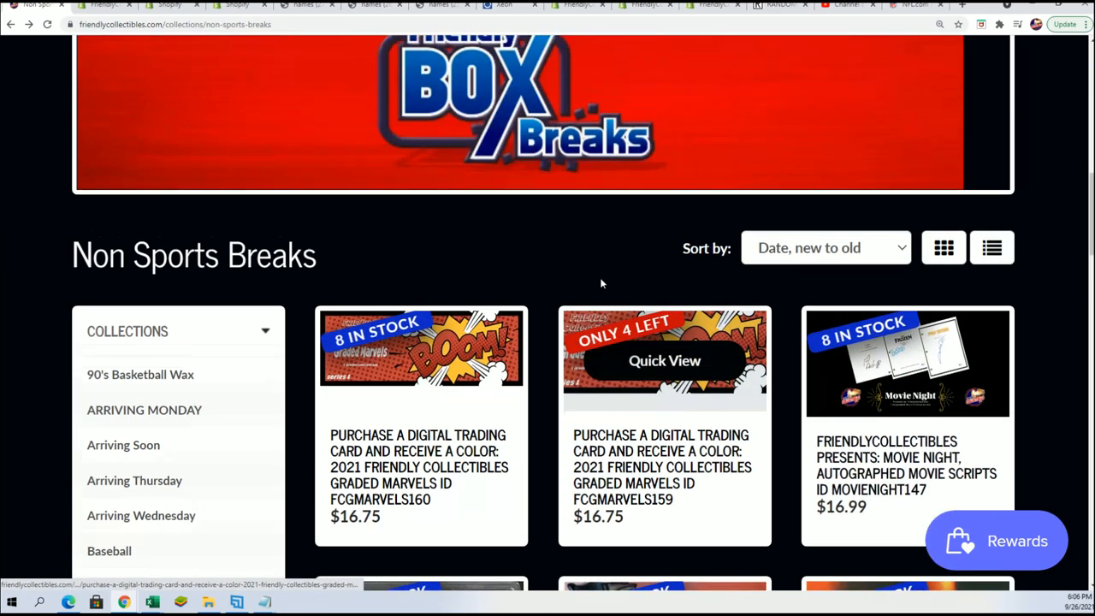
Scroll the store page to reach the Friendly FILL collection navigation
scroll(up, 3)
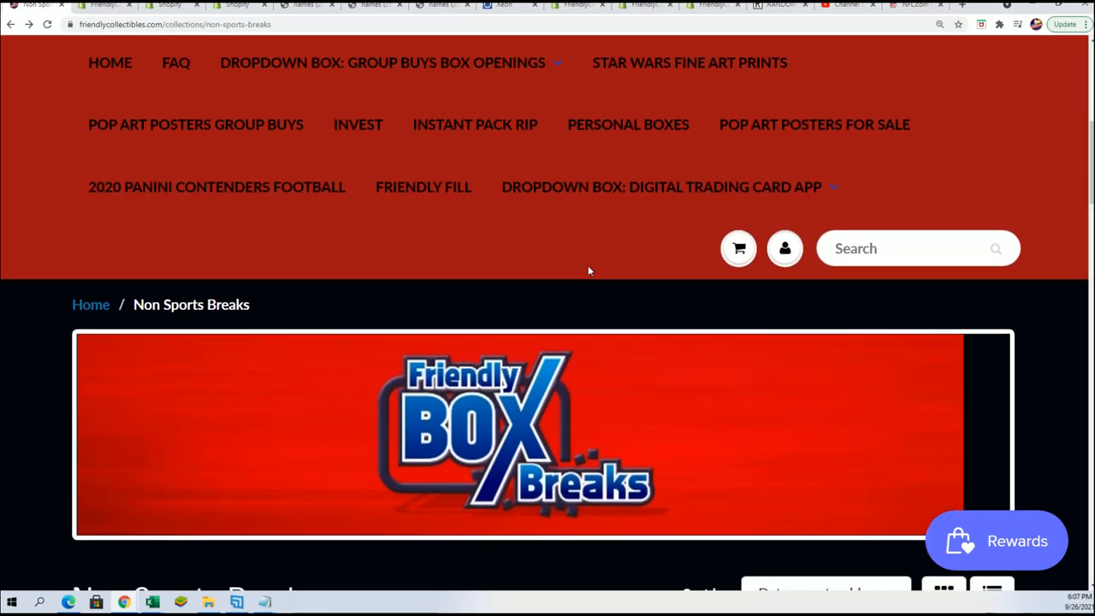
scroll(down, 3)
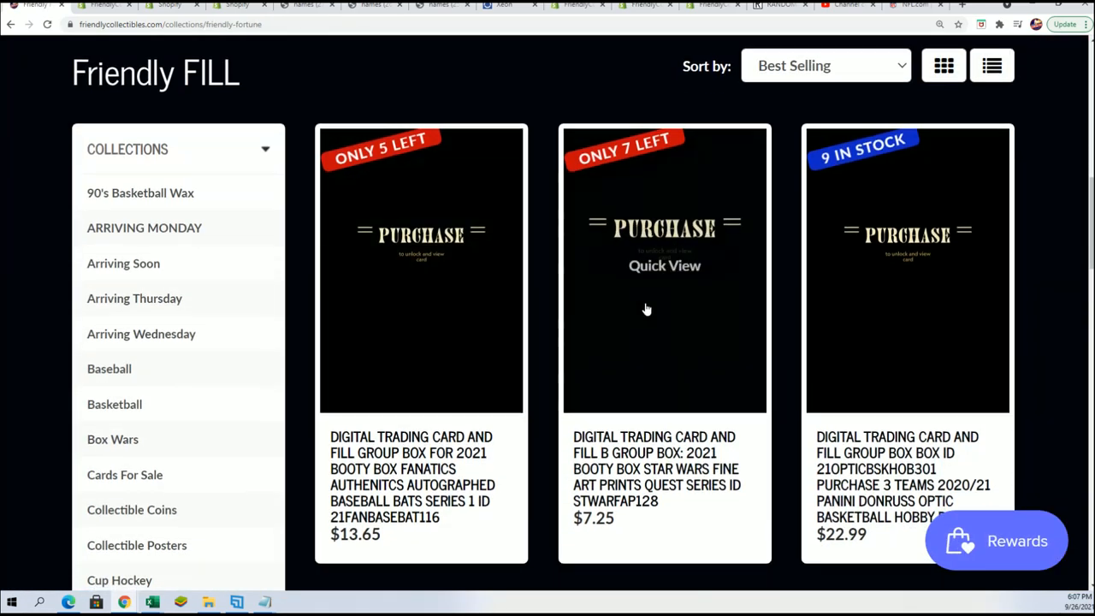
View the FCGMARVELS160 fill group box product page in the Friendly FILL collection
scroll(down, 3)
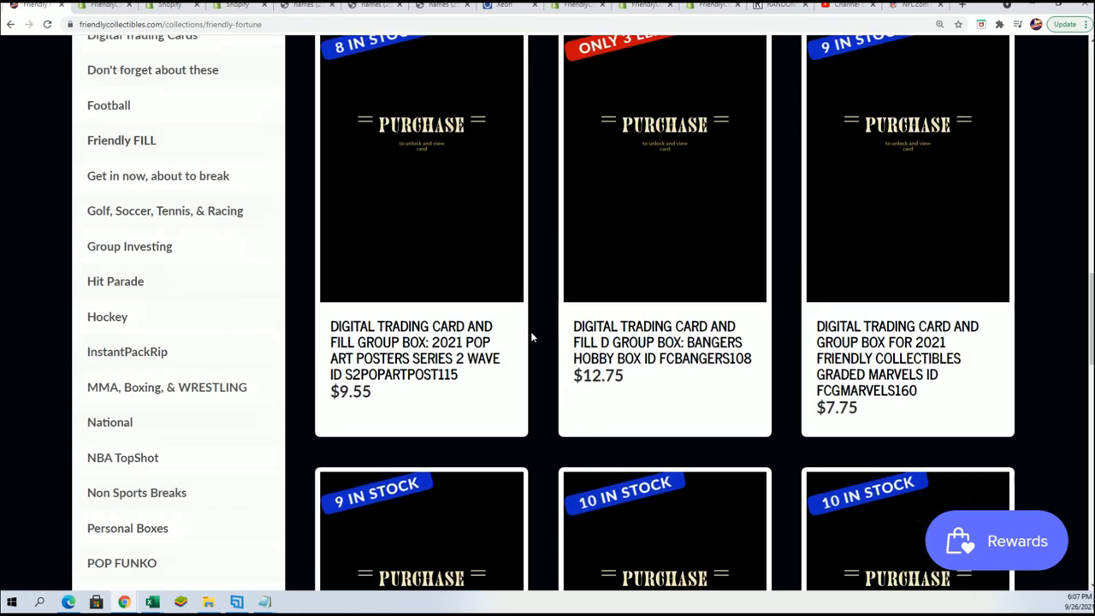
scroll(down, 3)
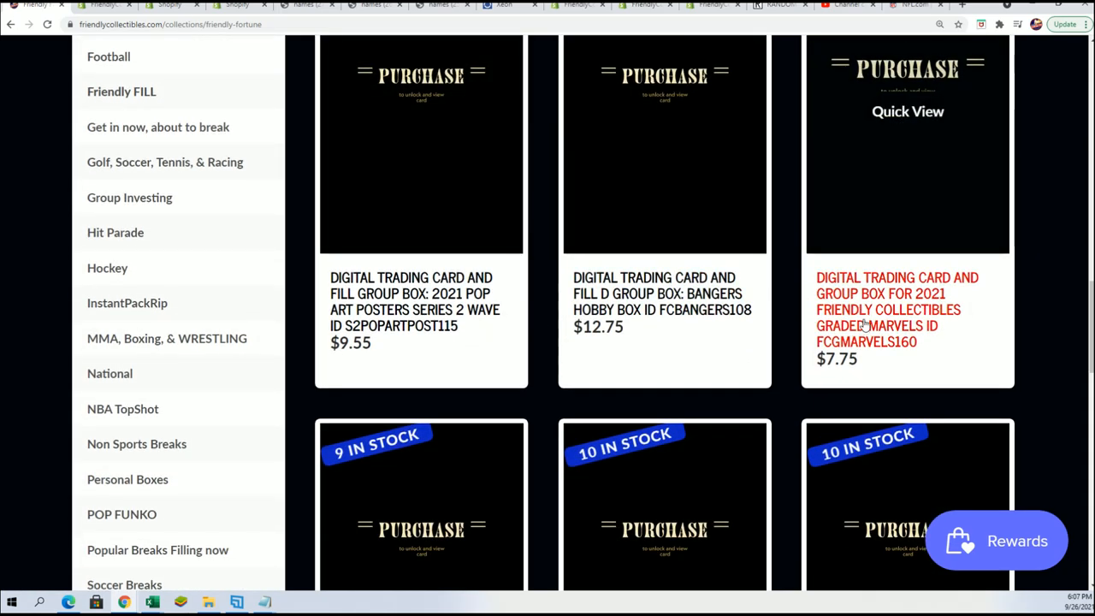
click(906, 308)
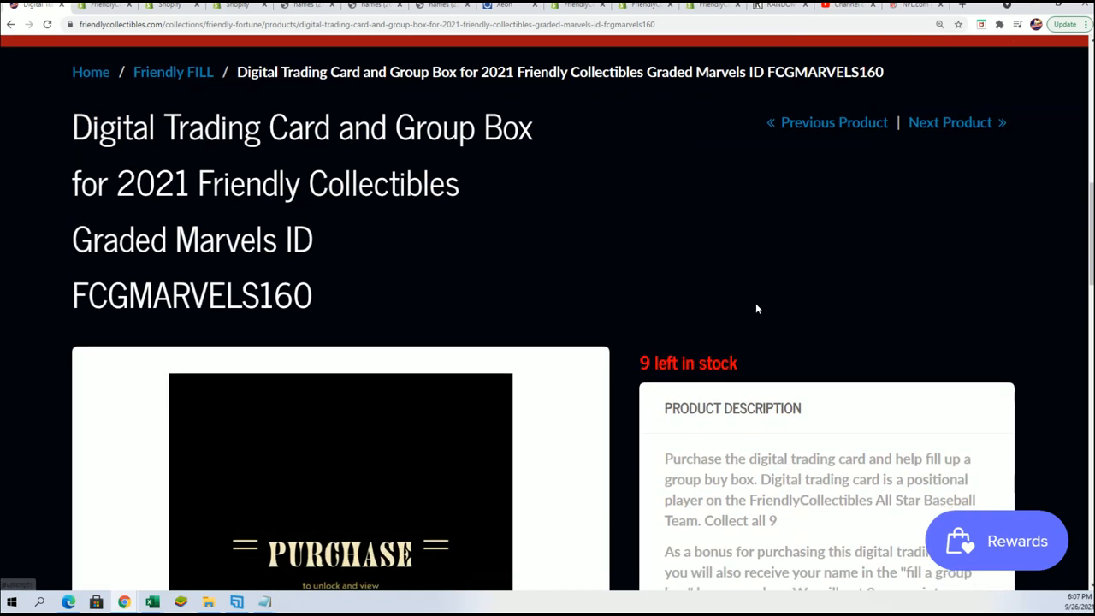
scroll(down, 3)
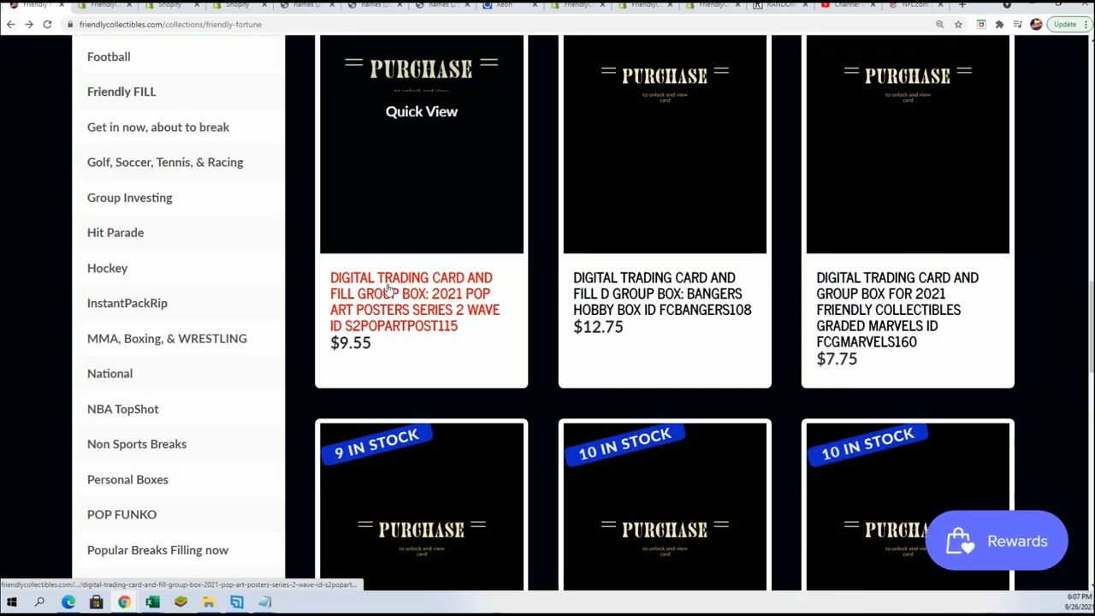
Return to the Non Sports Breaks collection listing FCGMARVELS160 and FCGMARVELS159
click(136, 443)
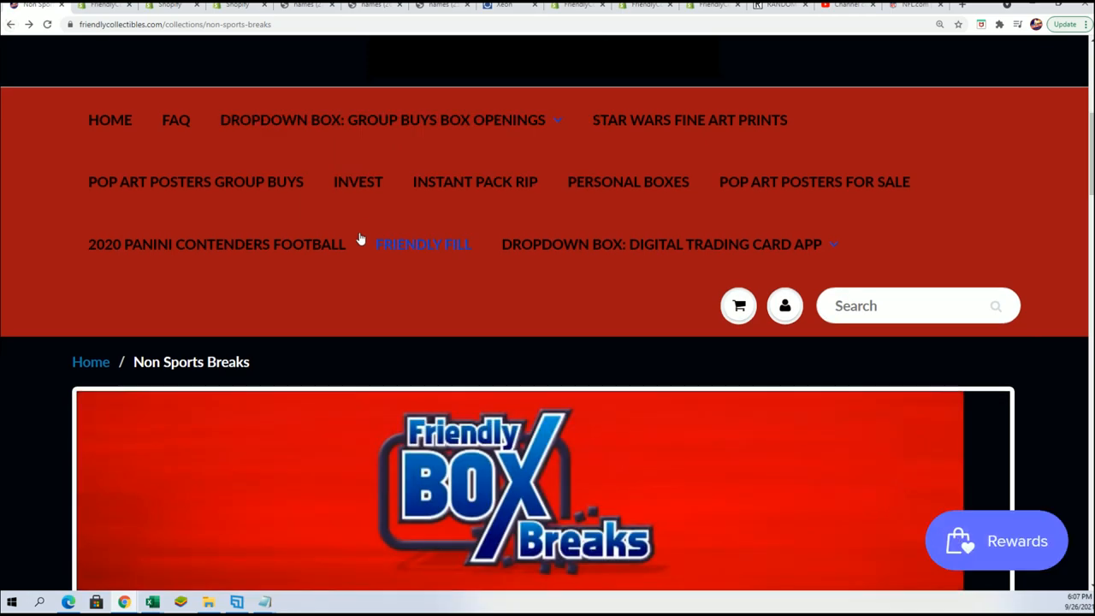
scroll(down, 3)
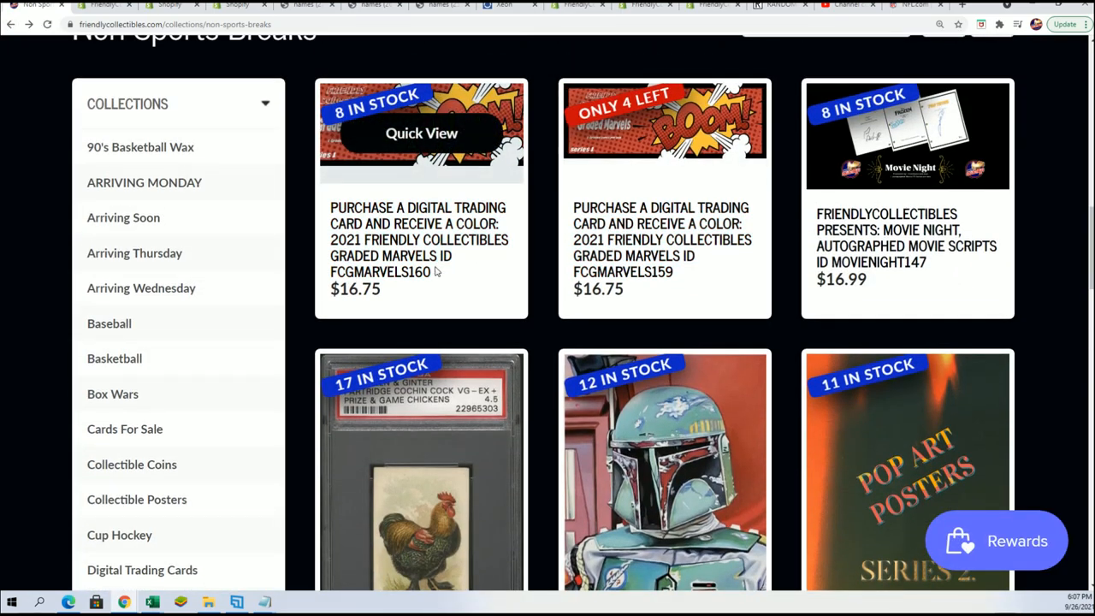